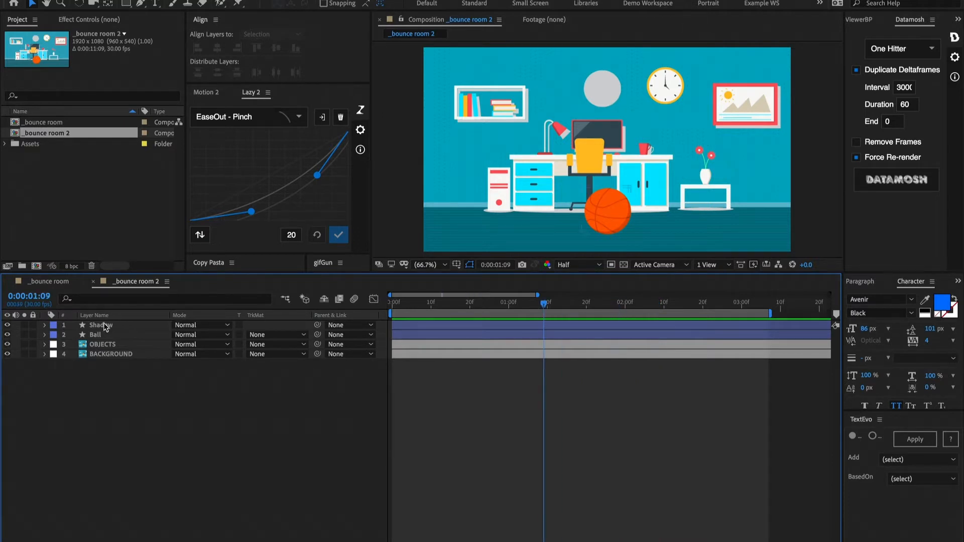
Step: Select the Shadow layer sitting above the Ball layer in the timeline
click(101, 325)
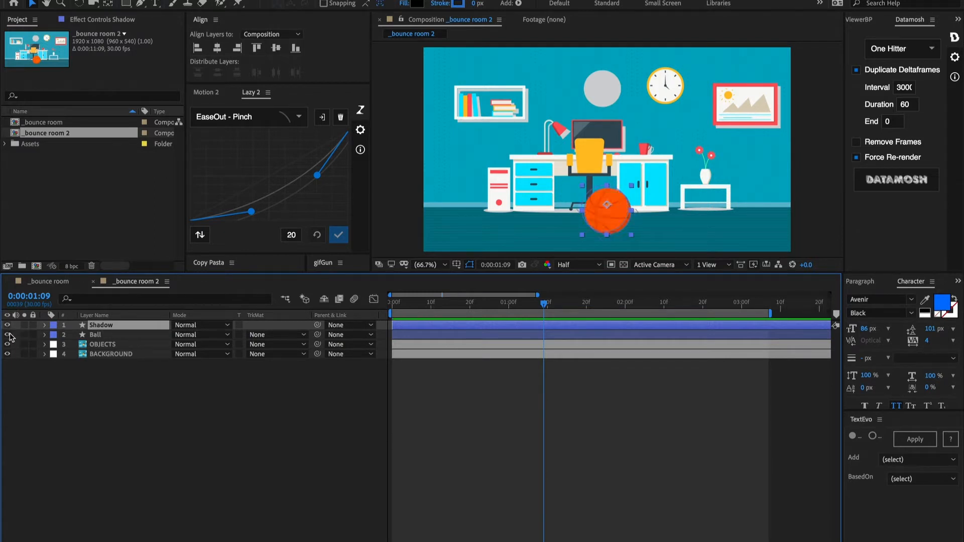
Step: Create a new Null Object layer at the top of the composition
right_click(258, 424)
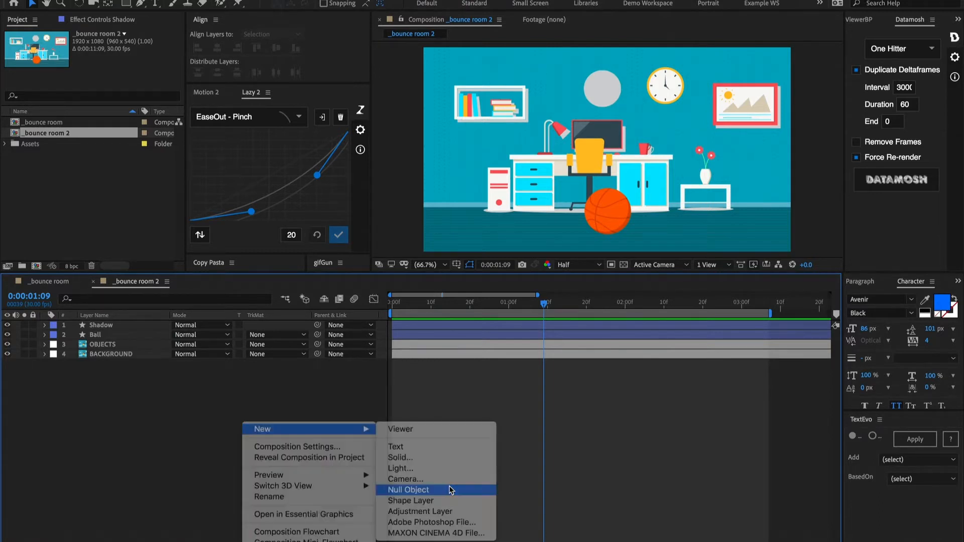
click(409, 490)
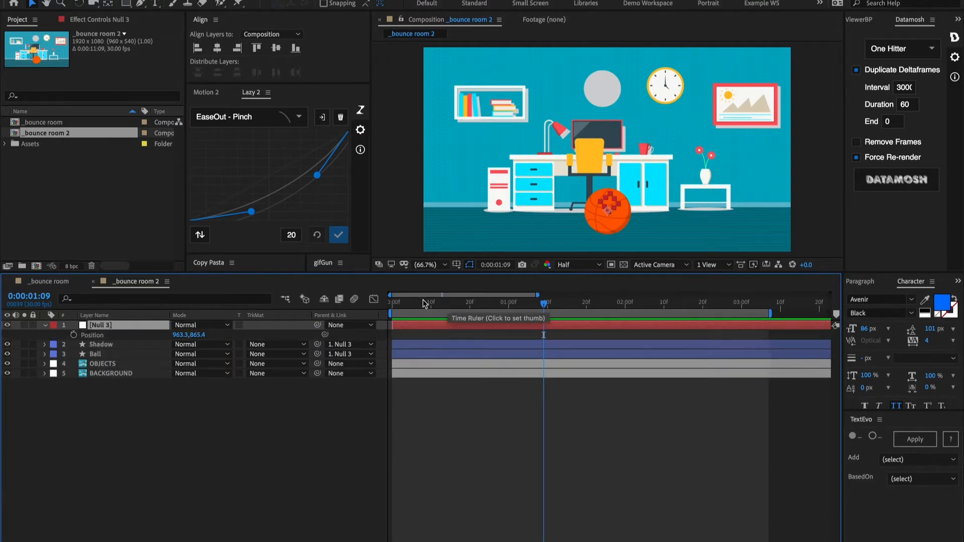
Step: Separate the null's Position into independent X Position and Y Position properties
right_click(91, 336)
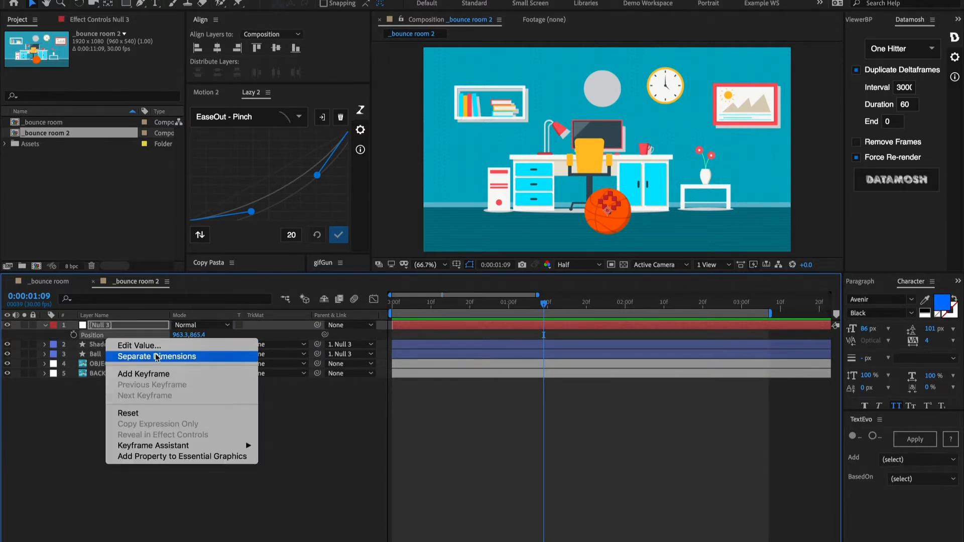
click(157, 357)
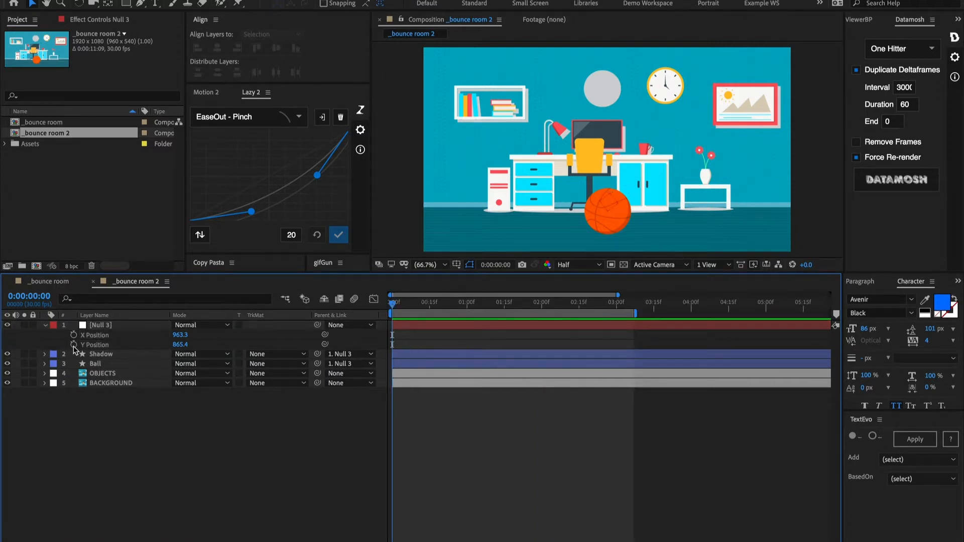
mouse_move(74, 366)
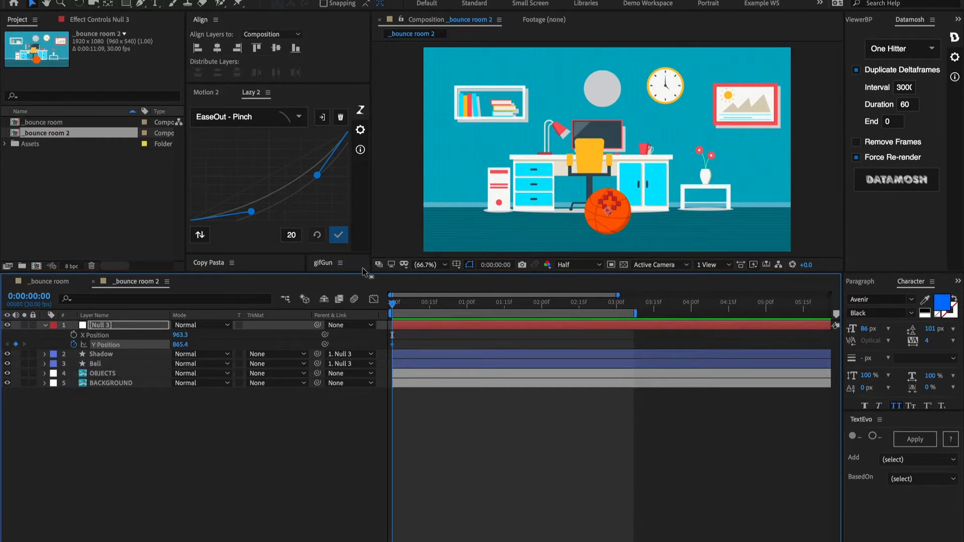
Step: Add Y Position keyframes on Null 3 at successive frames across the first two seconds
click(426, 303)
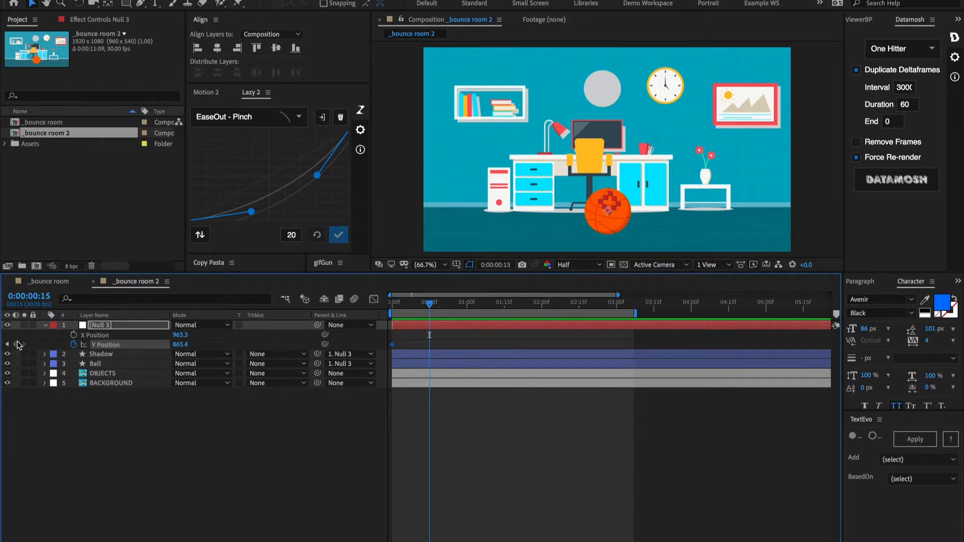
mouse_move(430, 308)
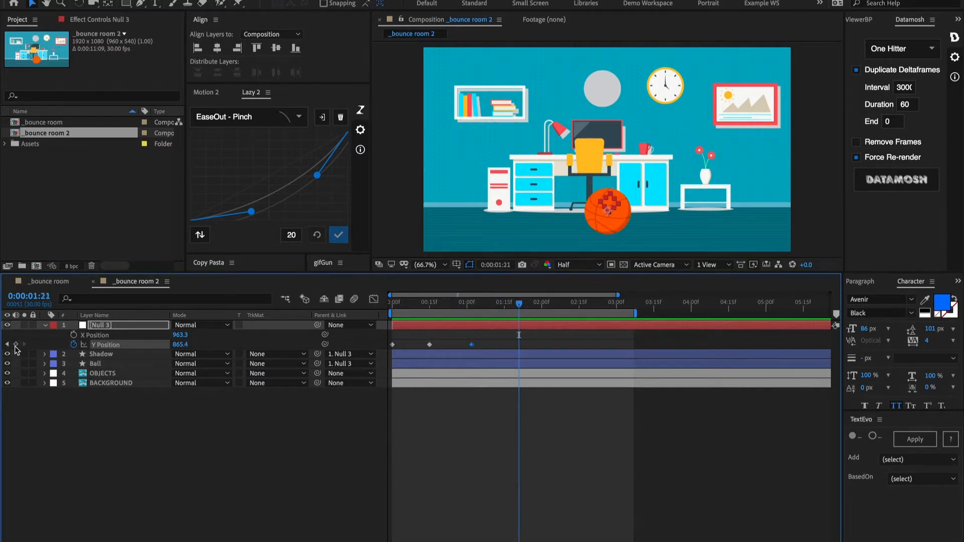
click(509, 302)
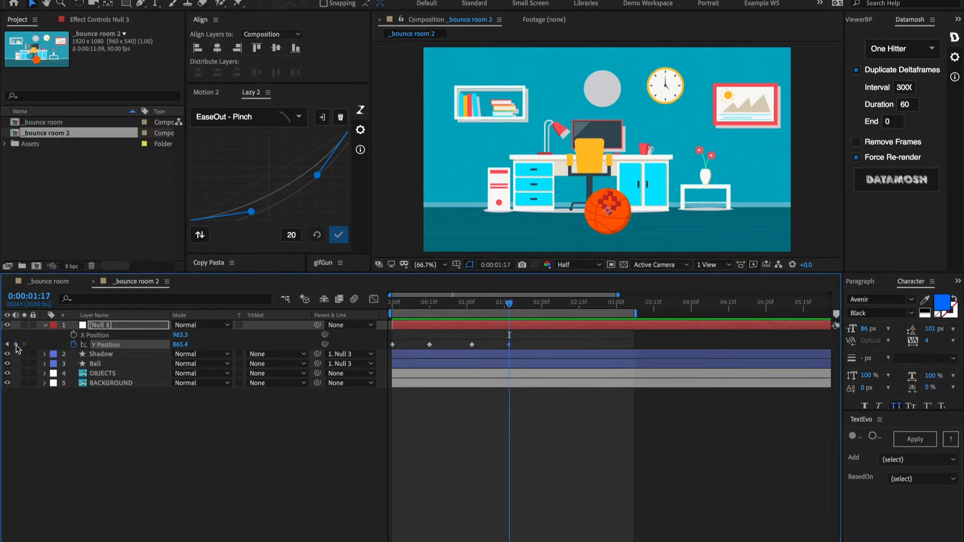
click(534, 302)
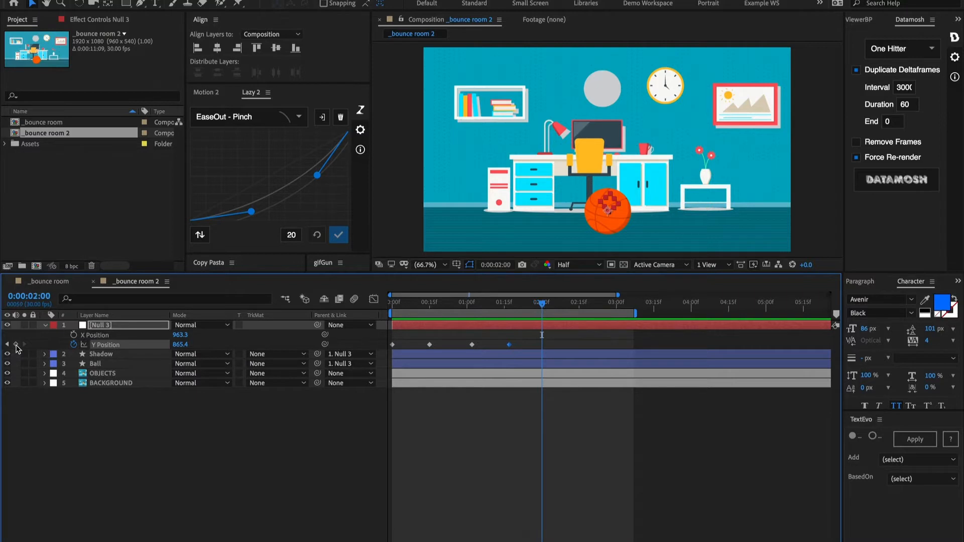
click(565, 303)
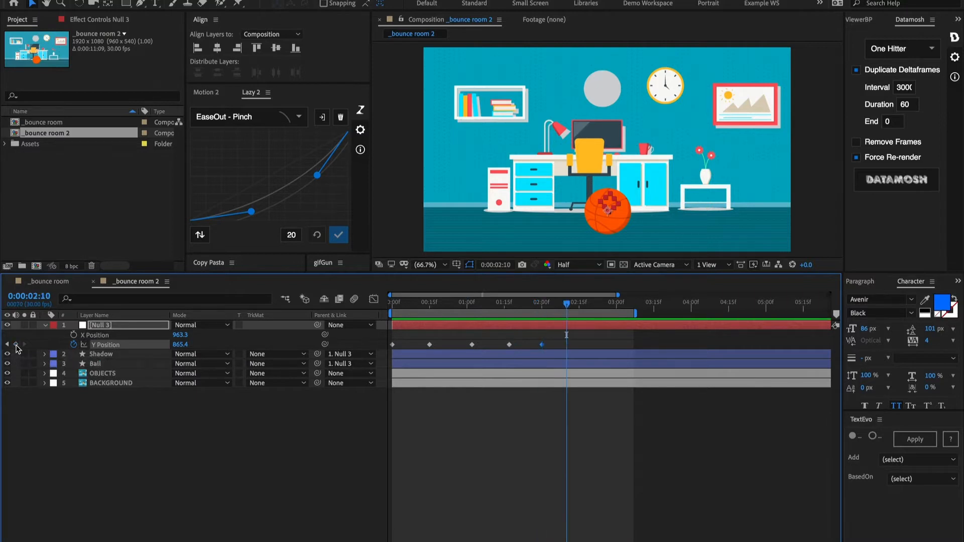
click(590, 302)
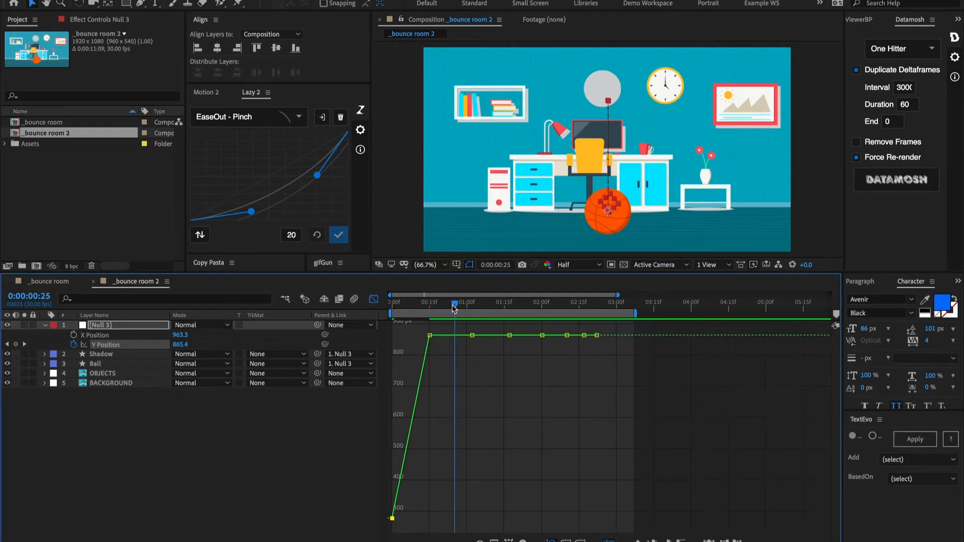
Step: Nudge the current time indicator back a couple of frames in the Y Position graph
drag(453, 302, 451, 302)
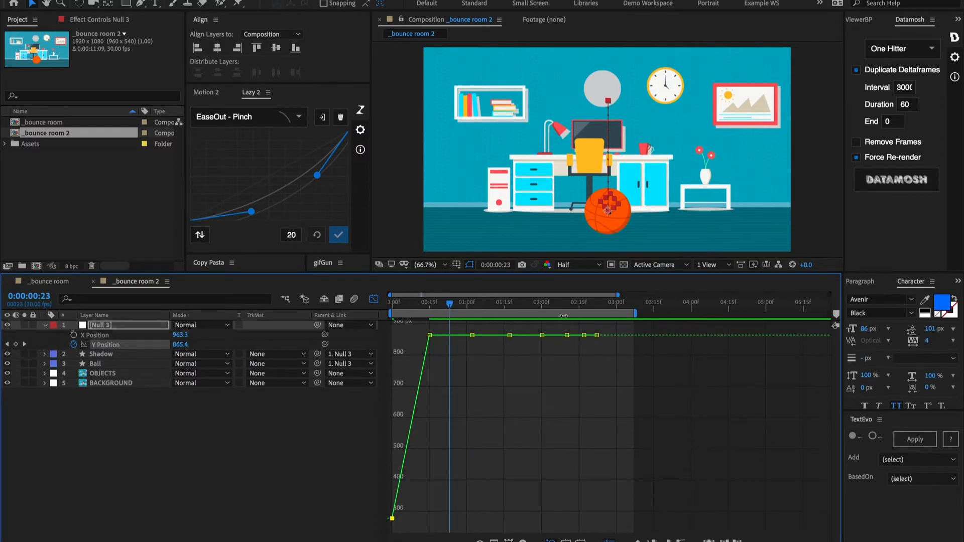
mouse_move(514, 334)
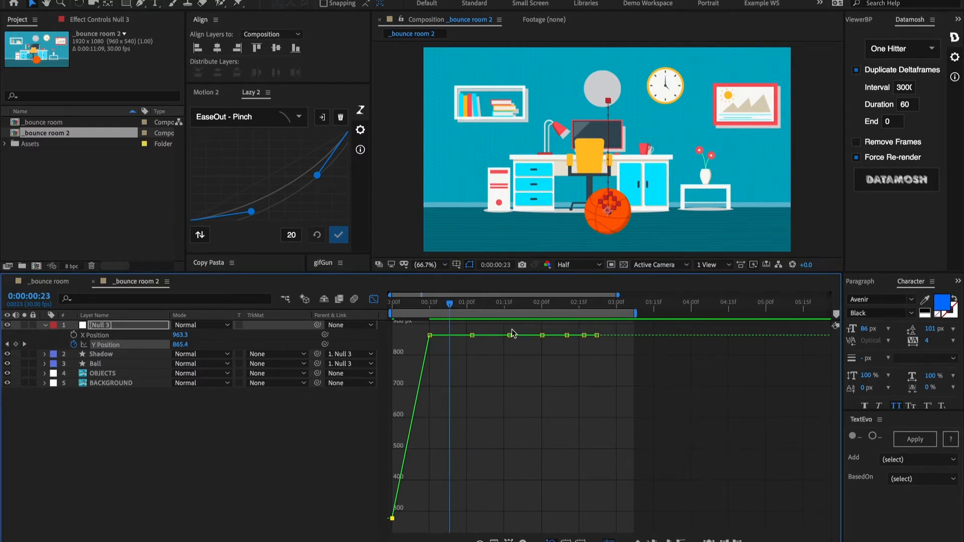
mouse_move(431, 335)
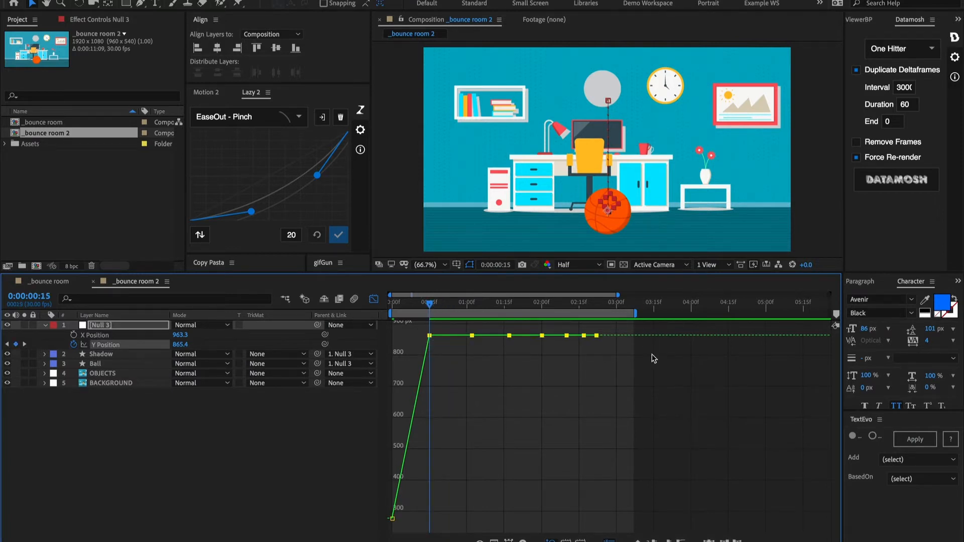
mouse_move(452, 346)
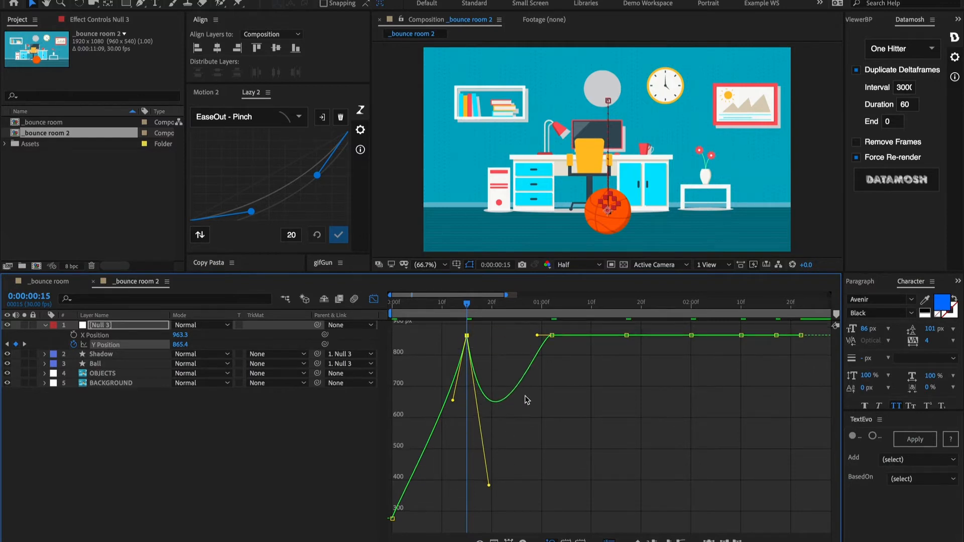
mouse_move(542, 369)
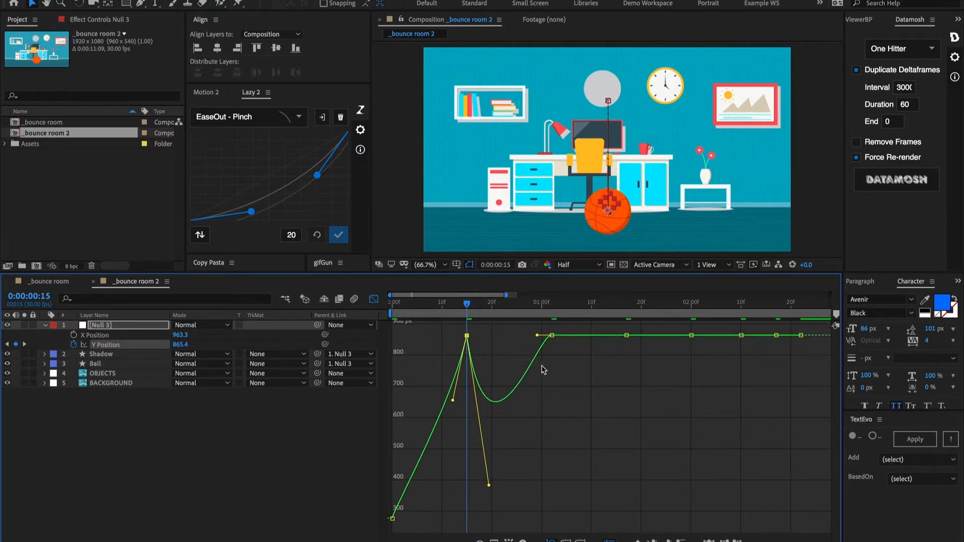
mouse_move(461, 397)
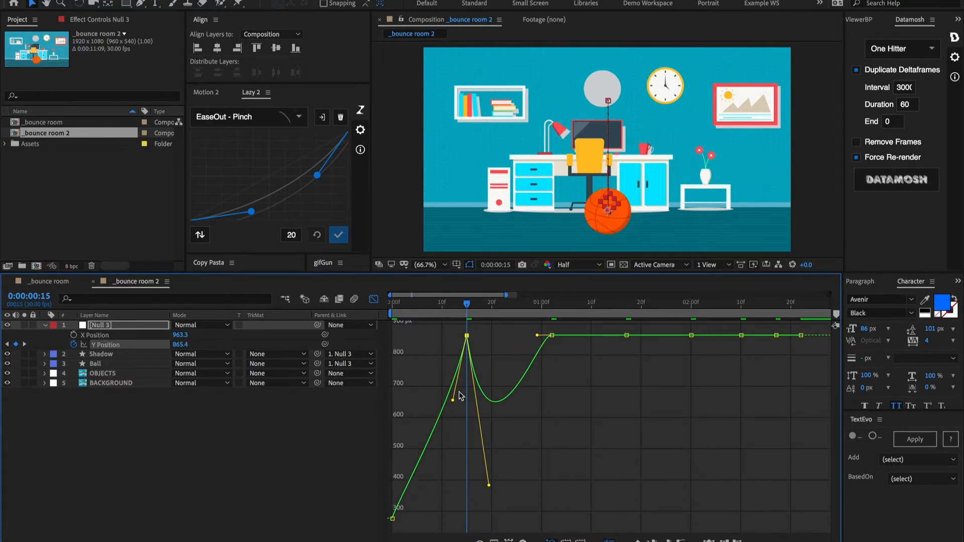
Step: Drag the Bezier handle to steepen the curve into the first floor-contact keyframe
drag(458, 397, 437, 473)
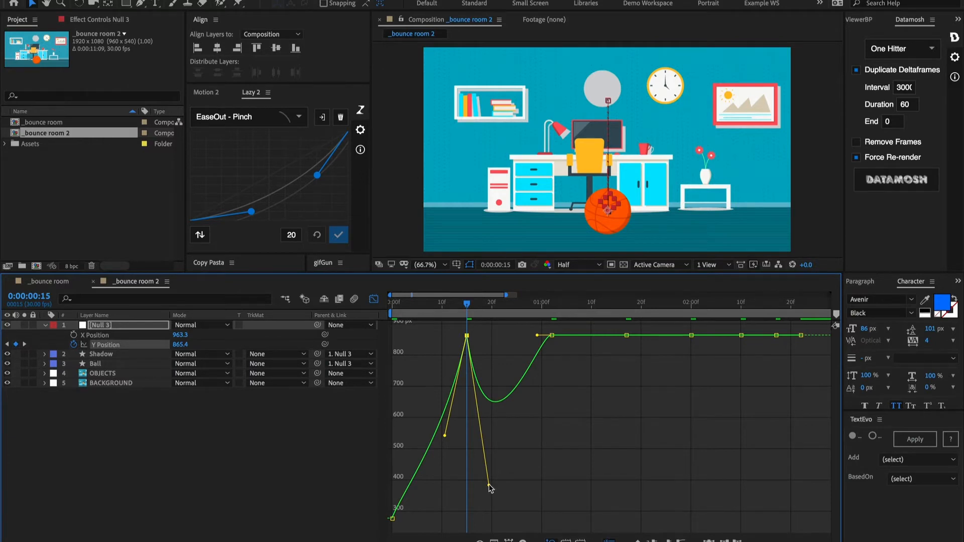
mouse_move(576, 351)
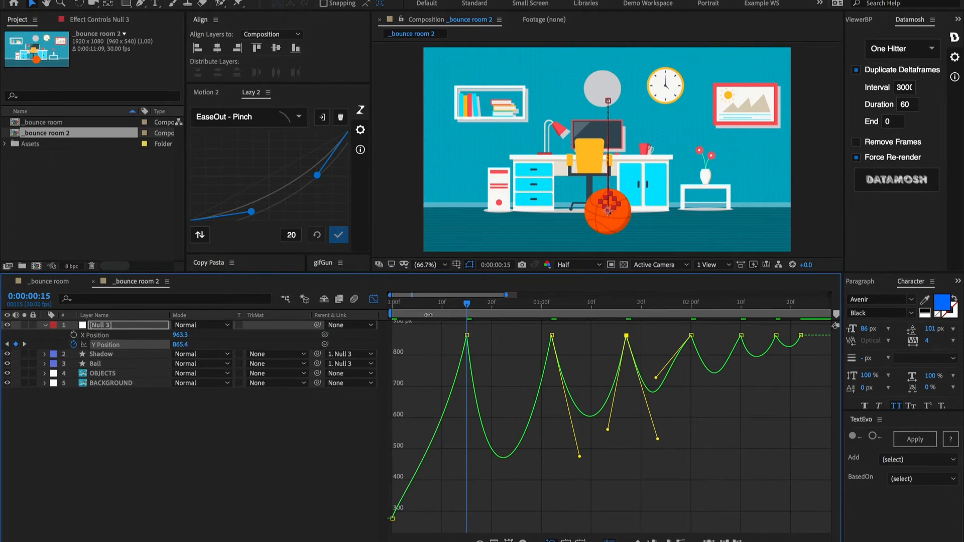
mouse_move(640, 374)
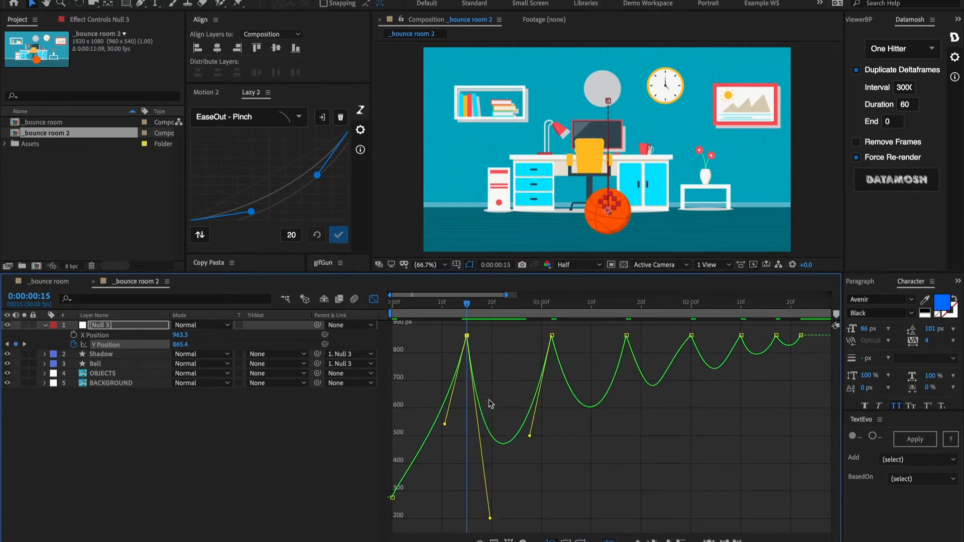
mouse_move(474, 357)
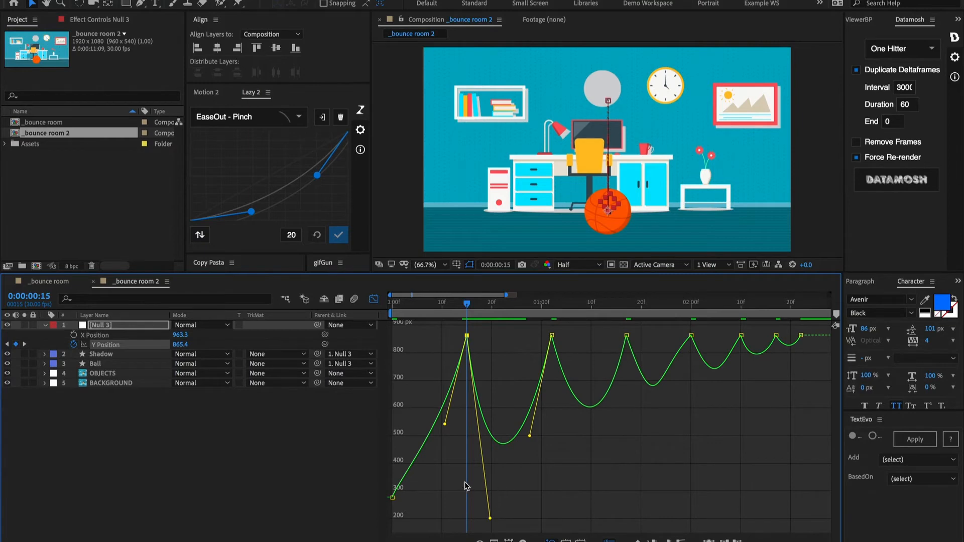
mouse_move(469, 353)
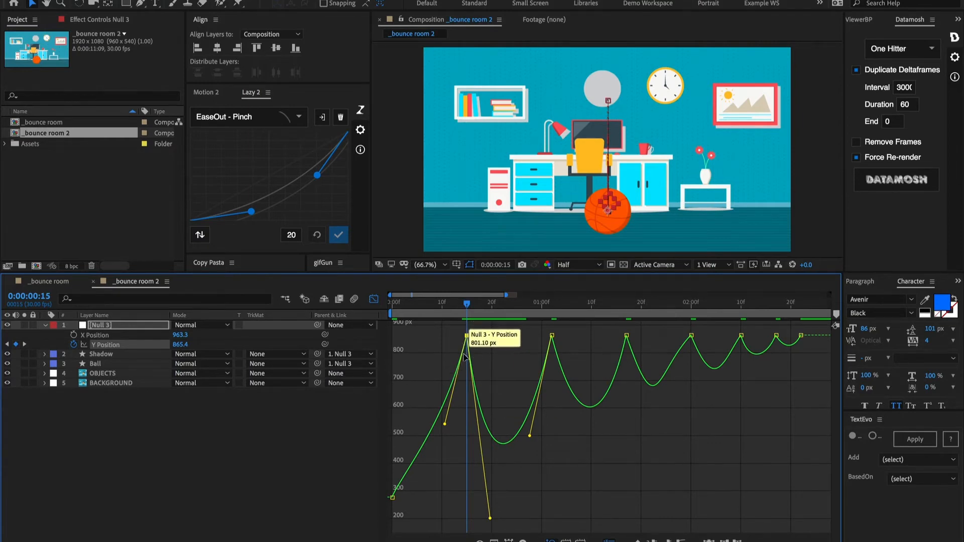
mouse_move(491, 524)
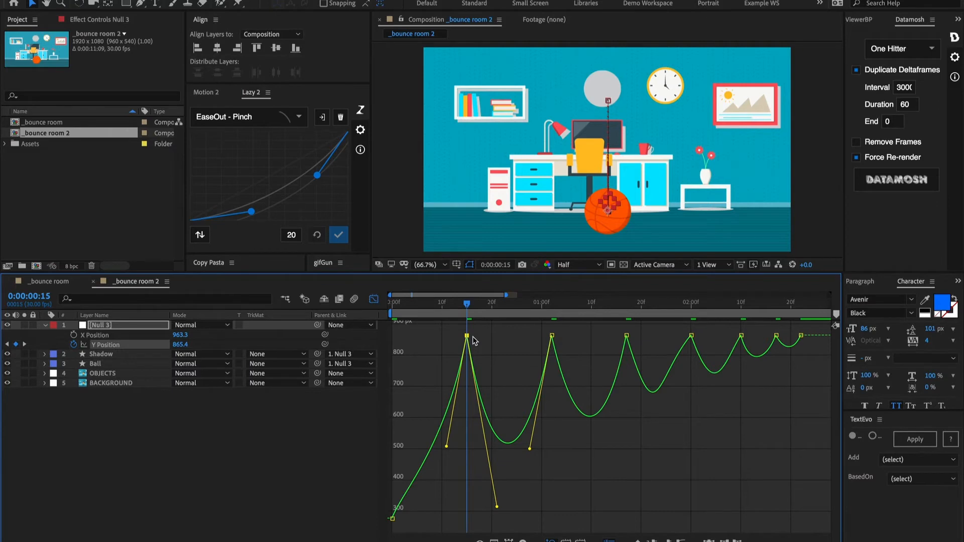
mouse_move(504, 481)
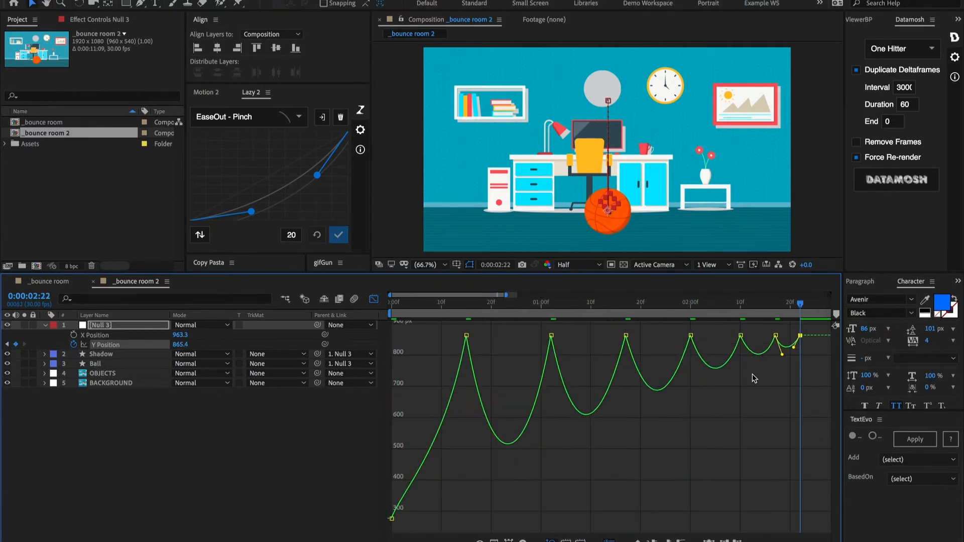
Step: Select another bounce keyframe on the Y Position curve for reshaping
click(708, 302)
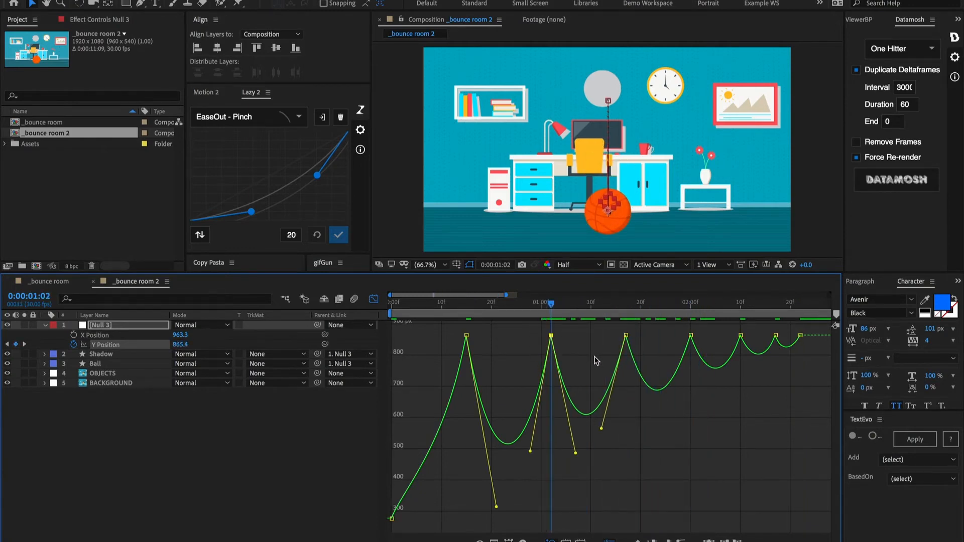
mouse_move(571, 310)
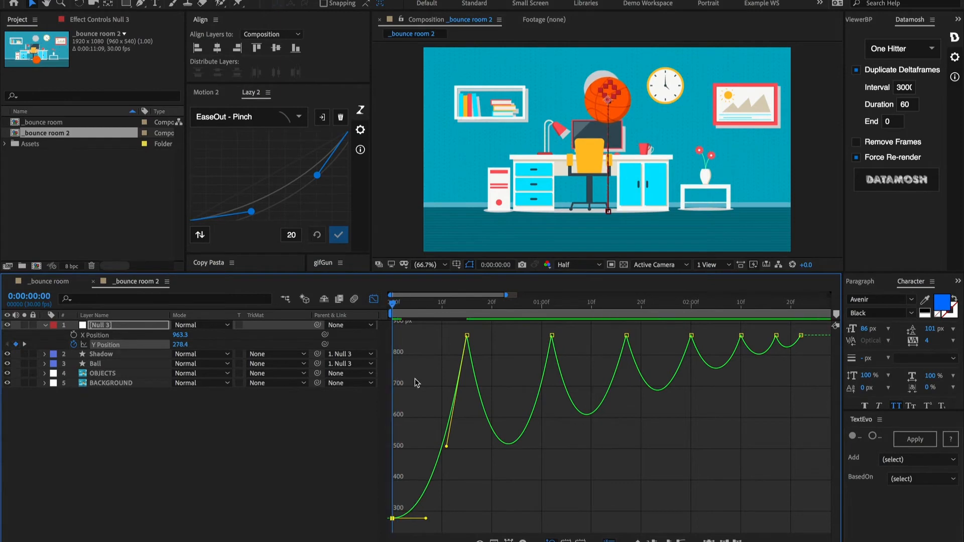
mouse_move(479, 260)
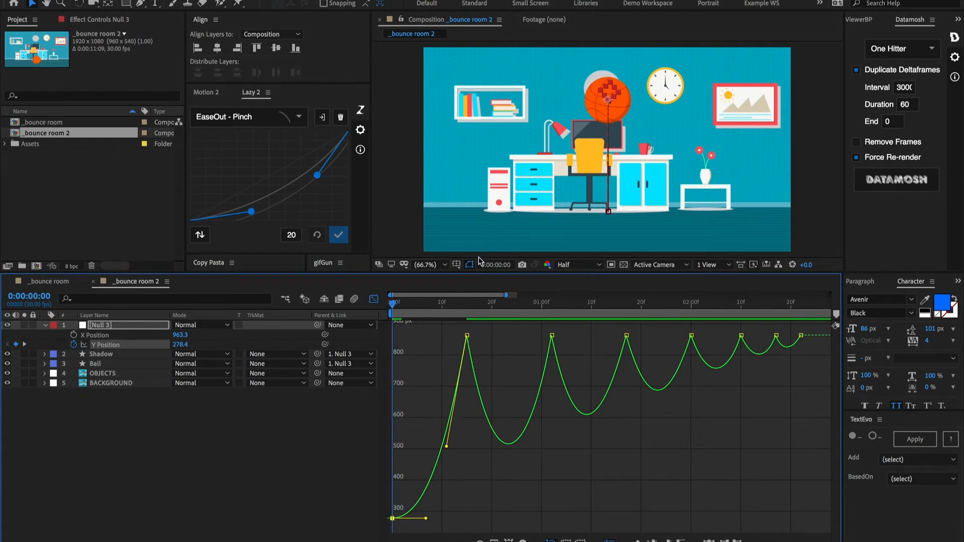
mouse_move(484, 333)
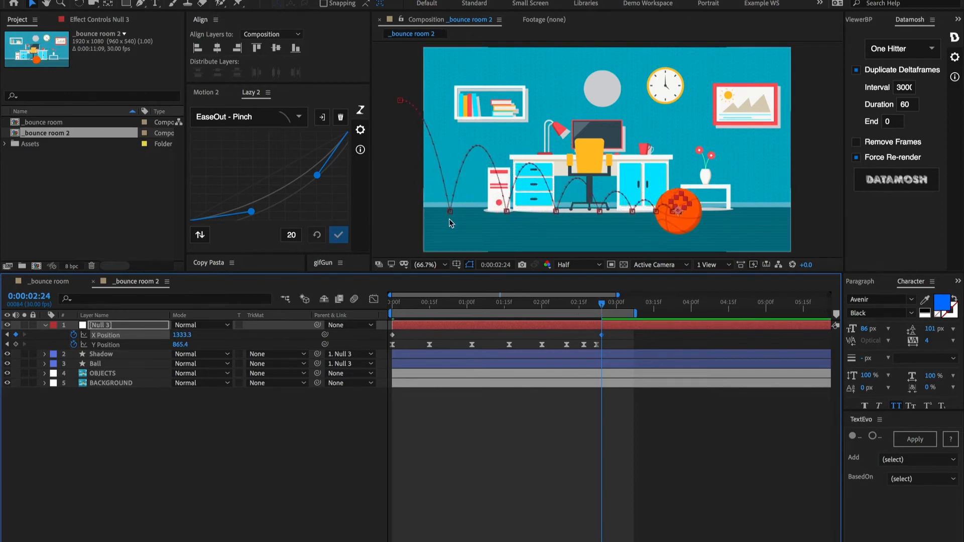
mouse_move(612, 350)
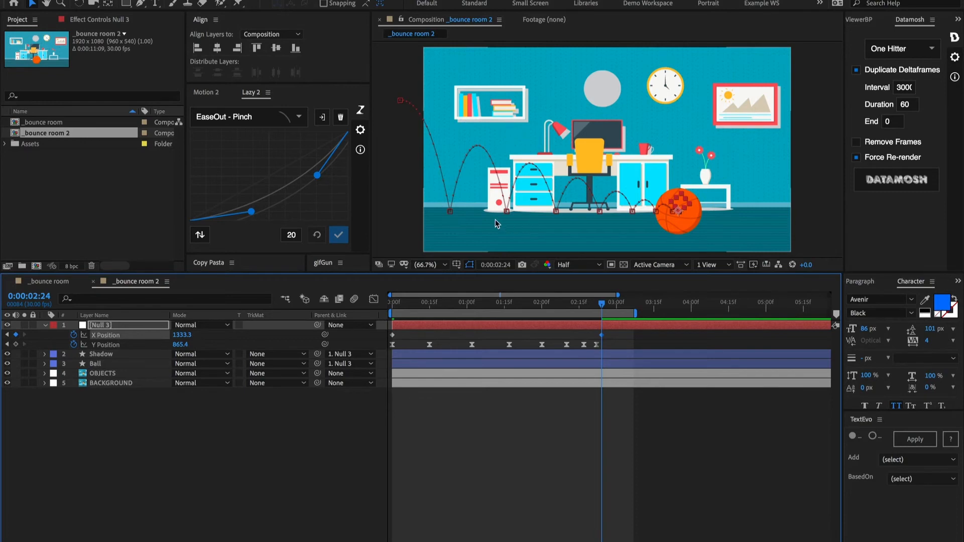
mouse_move(458, 220)
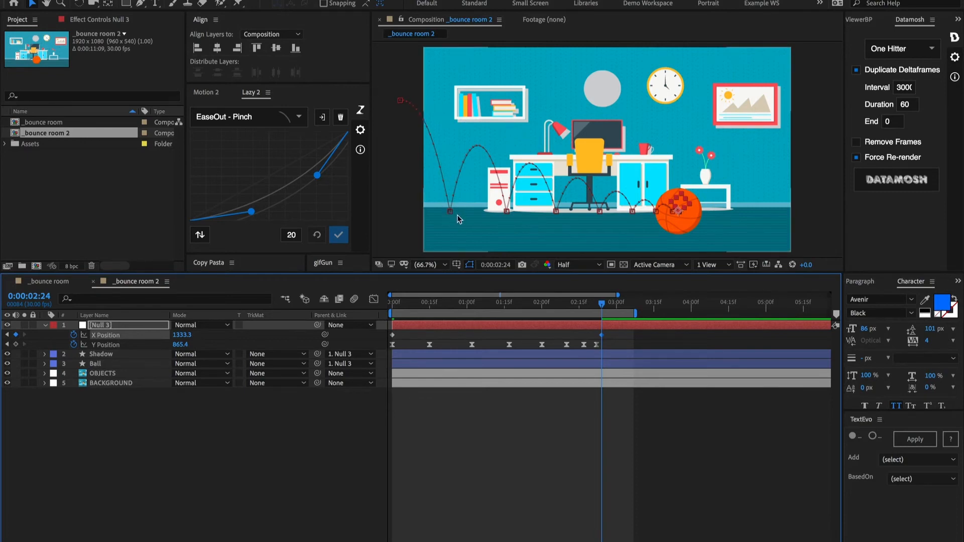
mouse_move(451, 215)
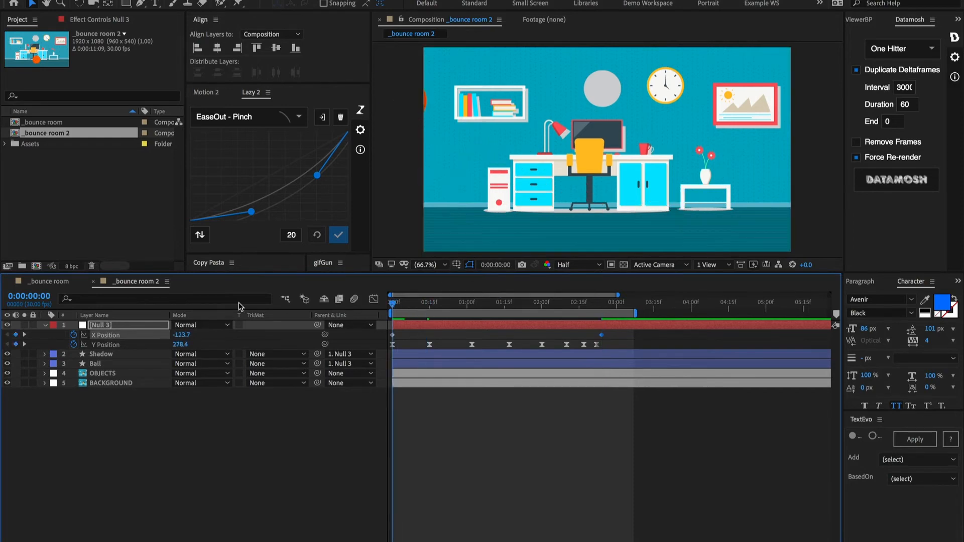
click(544, 303)
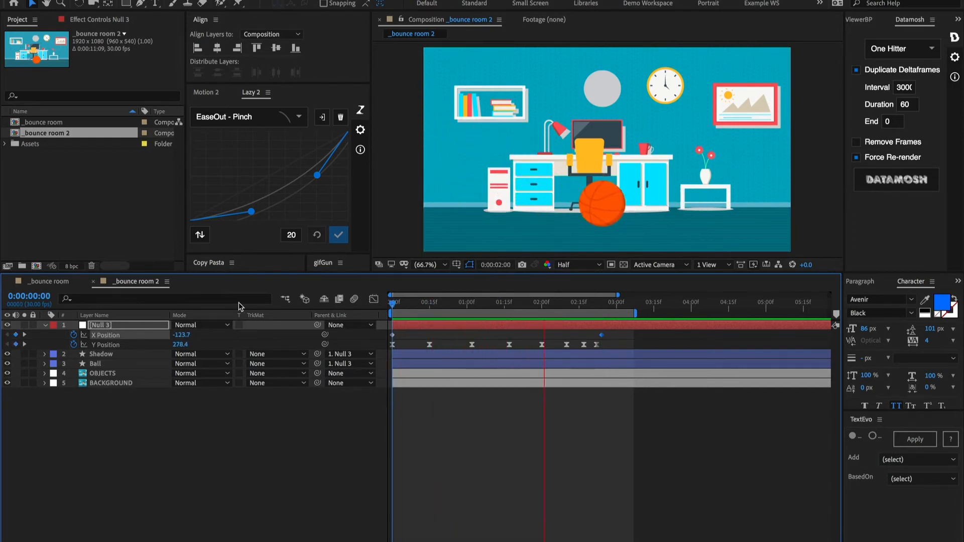
click(597, 302)
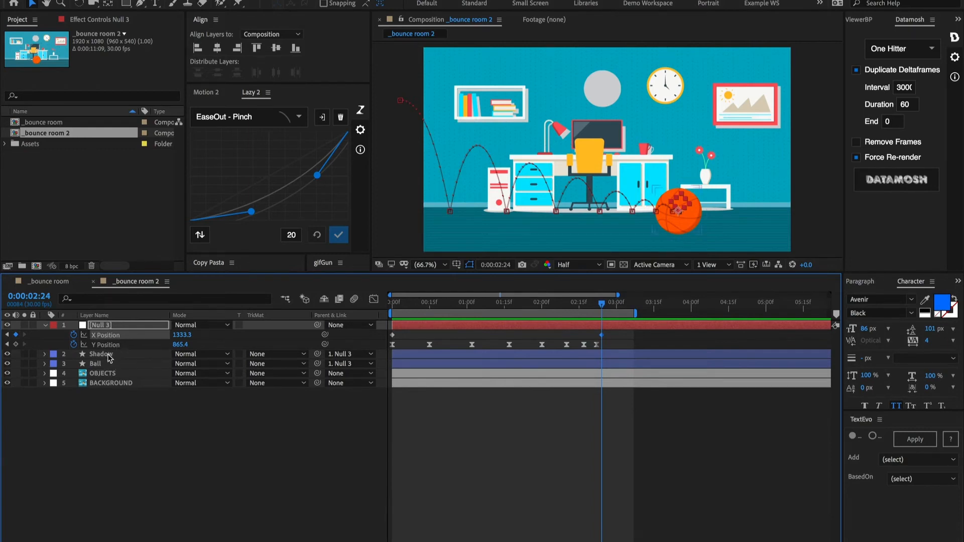
click(97, 363)
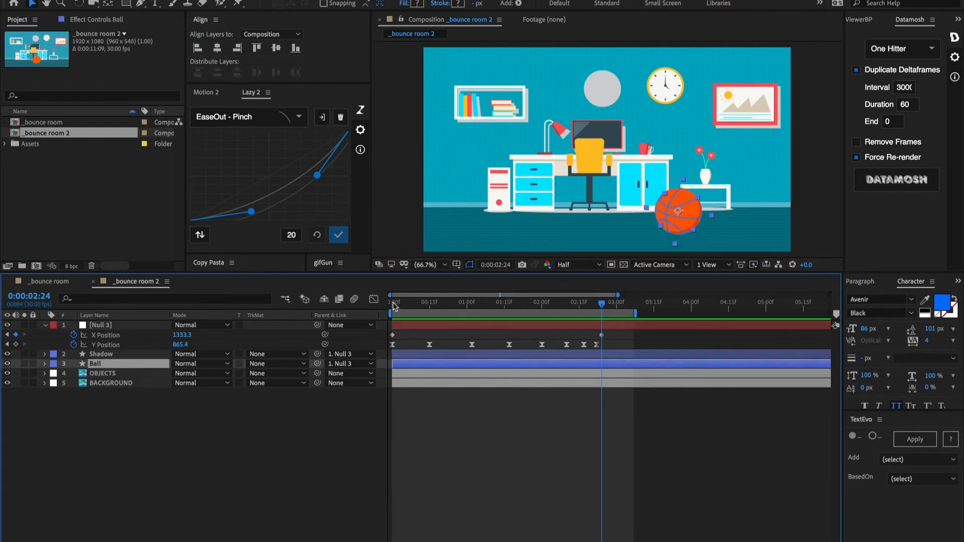
Step: Move the playhead back to 0:00 before keyframing the Ball's rotation
click(388, 303)
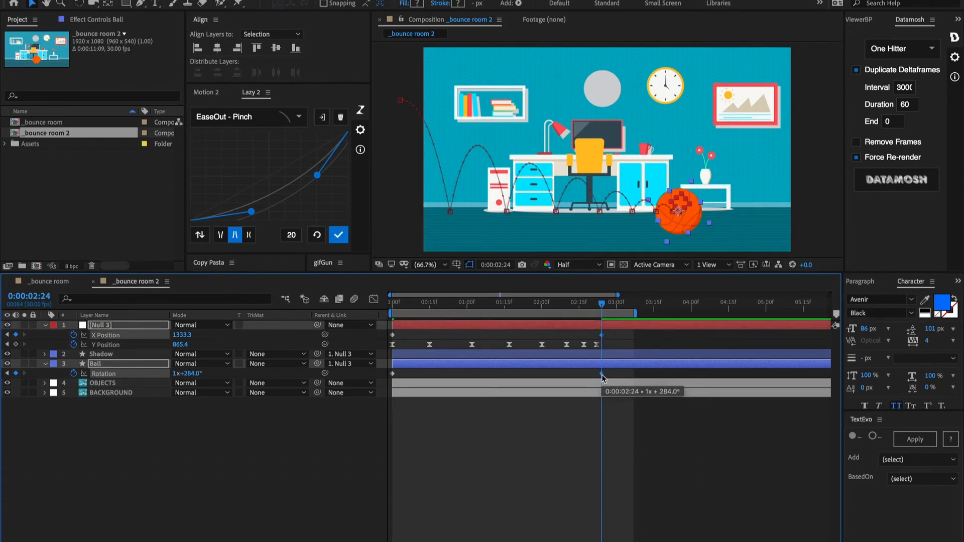
mouse_move(211, 94)
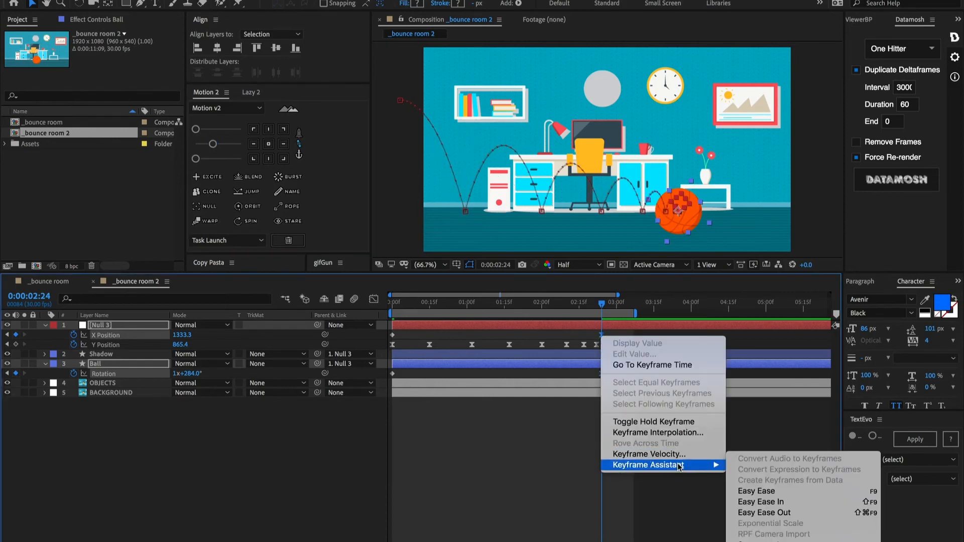
mouse_move(756, 491)
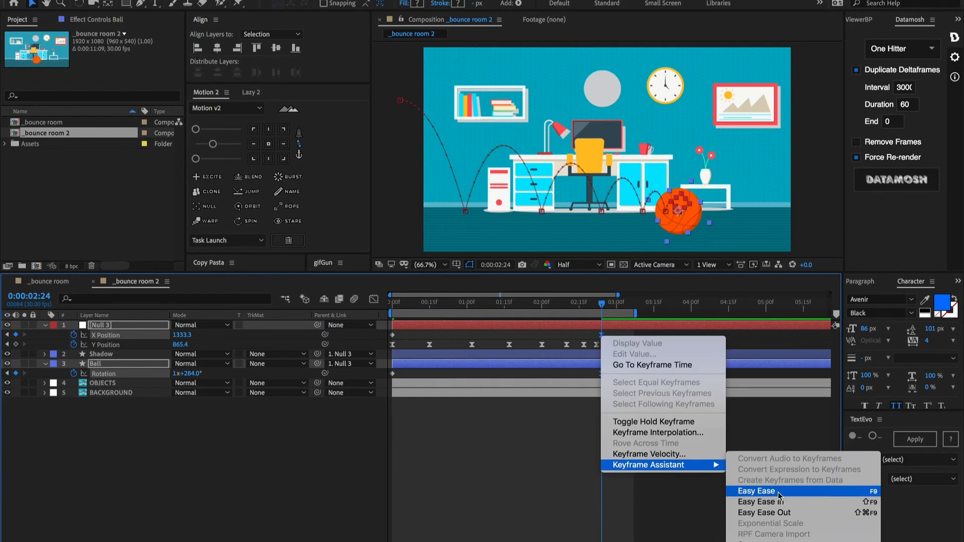
Step: Apply Easy Ease to the selected Rotation and X Position keyframes
click(757, 491)
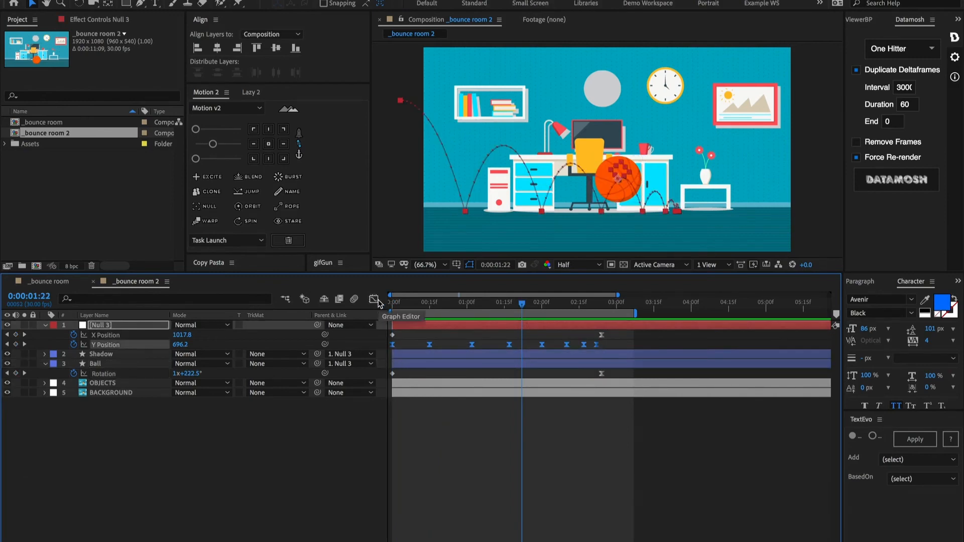
click(374, 299)
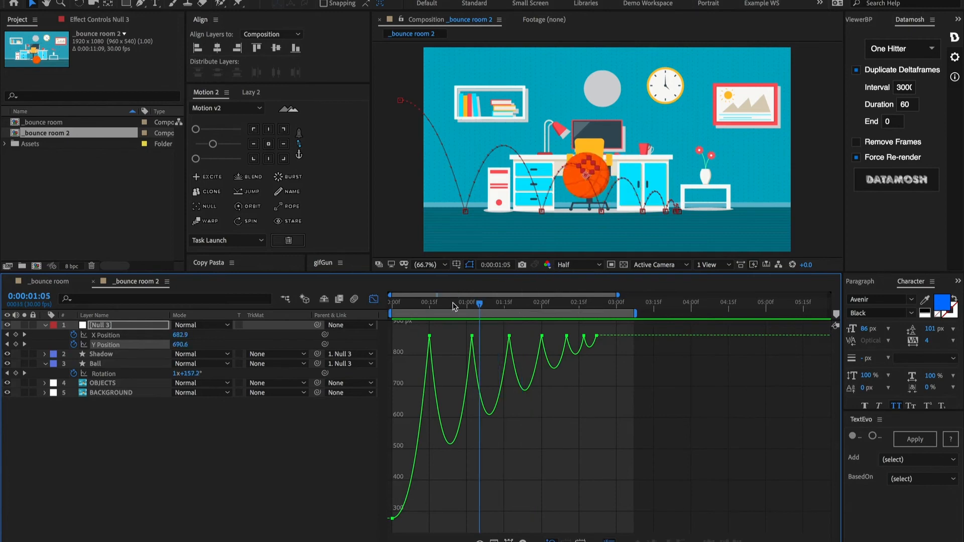
click(424, 302)
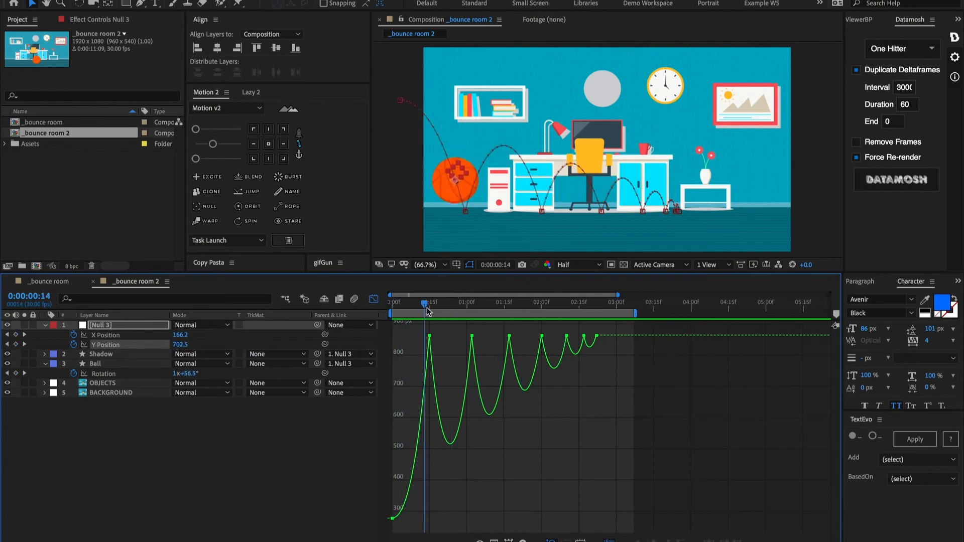
drag(424, 302, 584, 302)
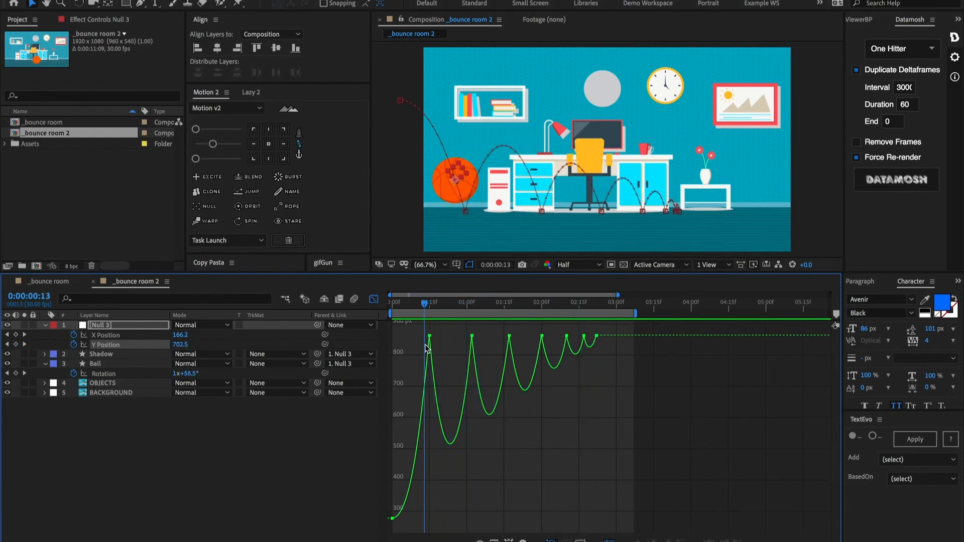
drag(424, 302, 409, 303)
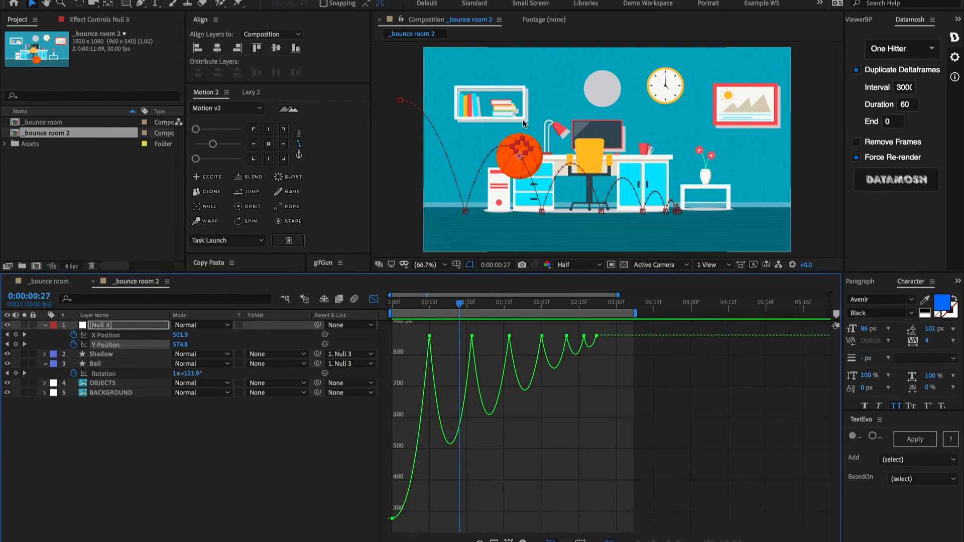
mouse_move(438, 435)
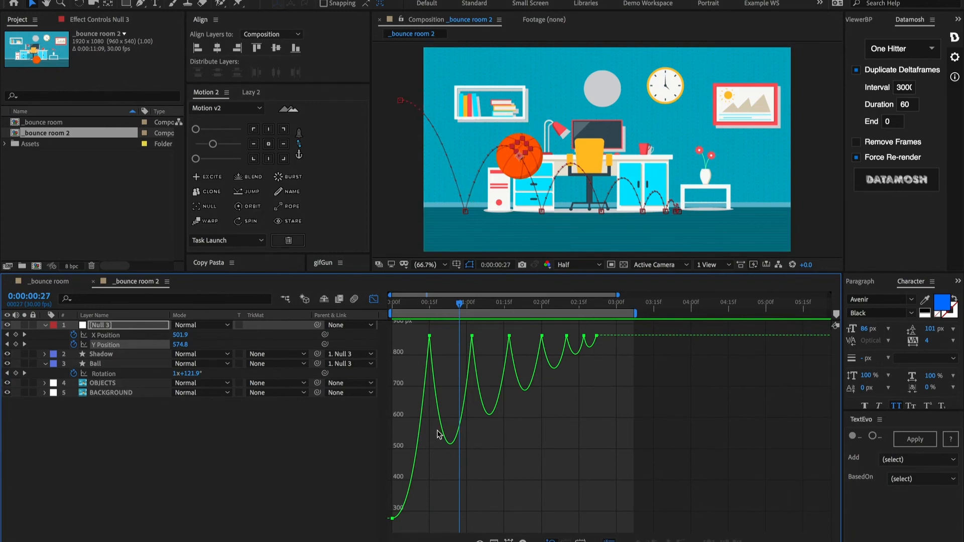
mouse_move(489, 343)
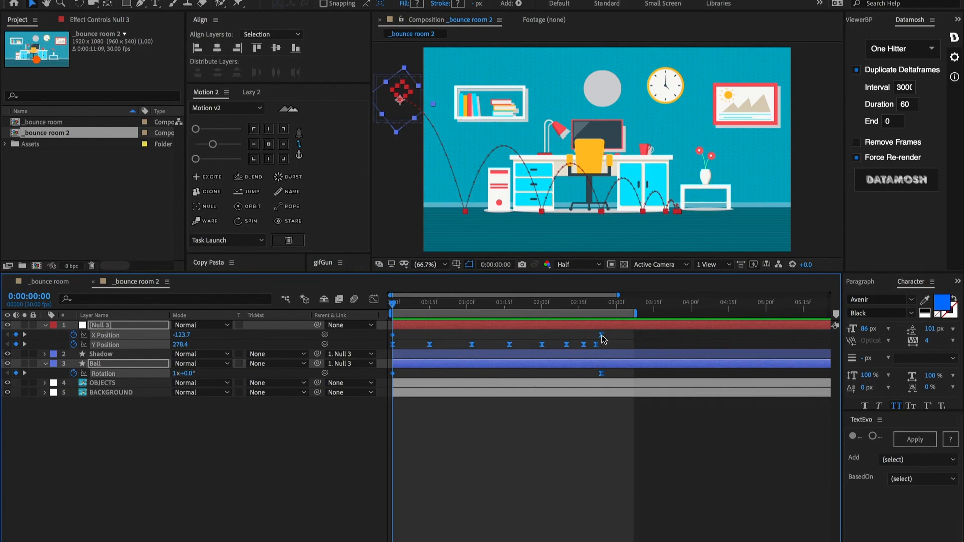
Step: Alt-drag the last keyframe to rescale the whole bounce so it ends slightly before 2:24
drag(600, 335, 495, 345)
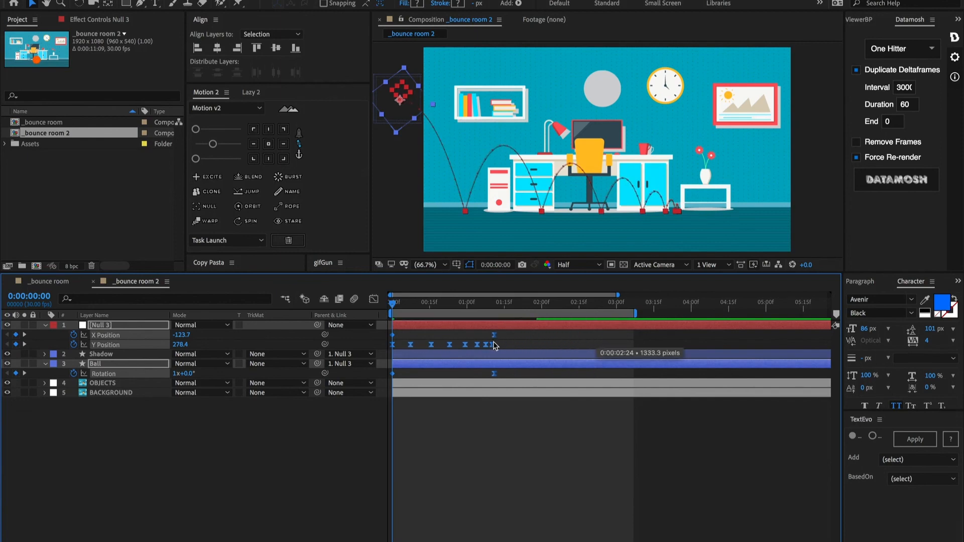
drag(496, 345, 591, 336)
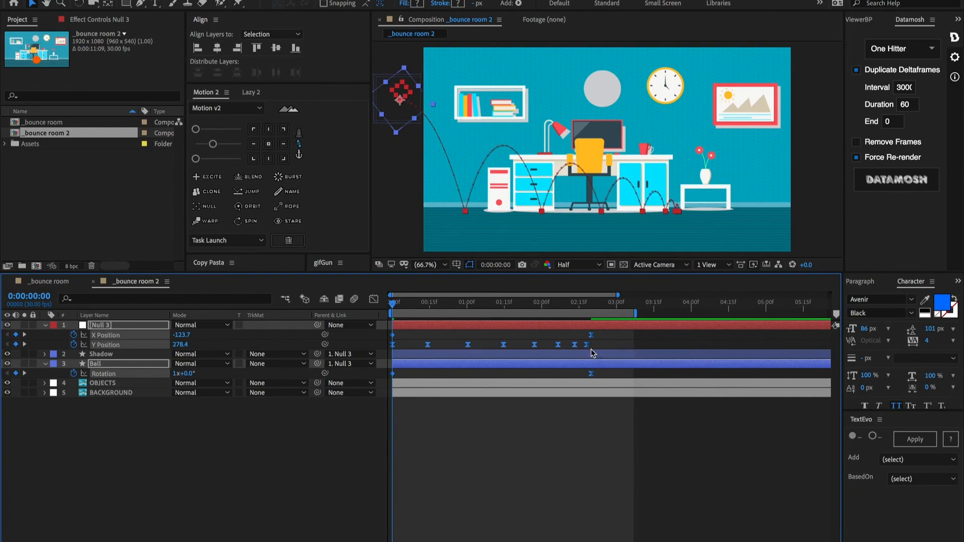